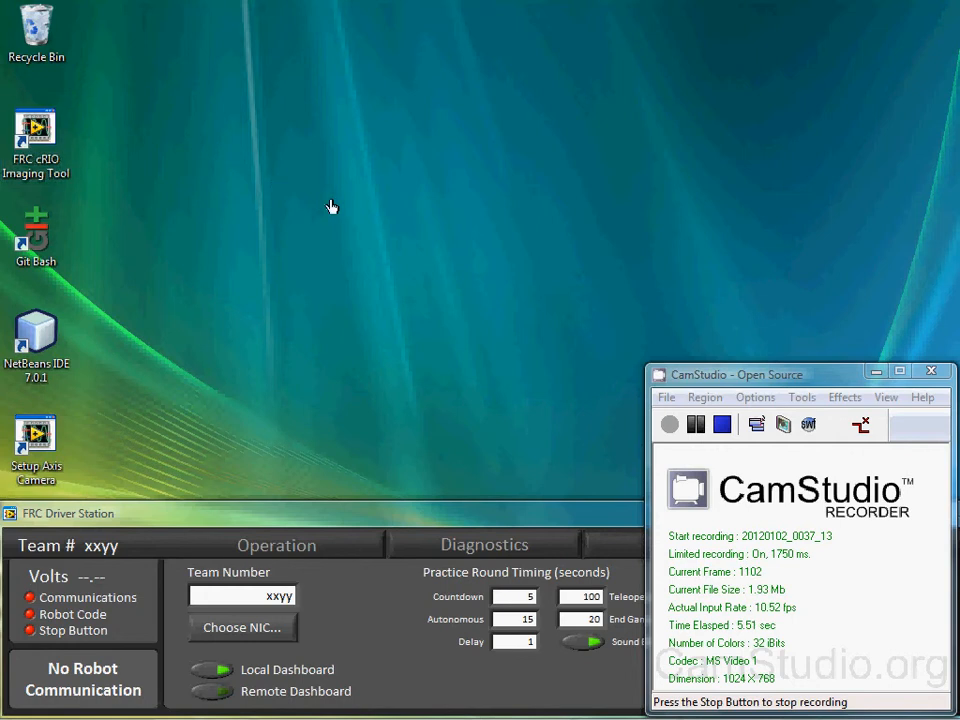
- Launch the FRC cRIO Imaging Tool and choose Java Technology as the development environment
double_click(36, 130)
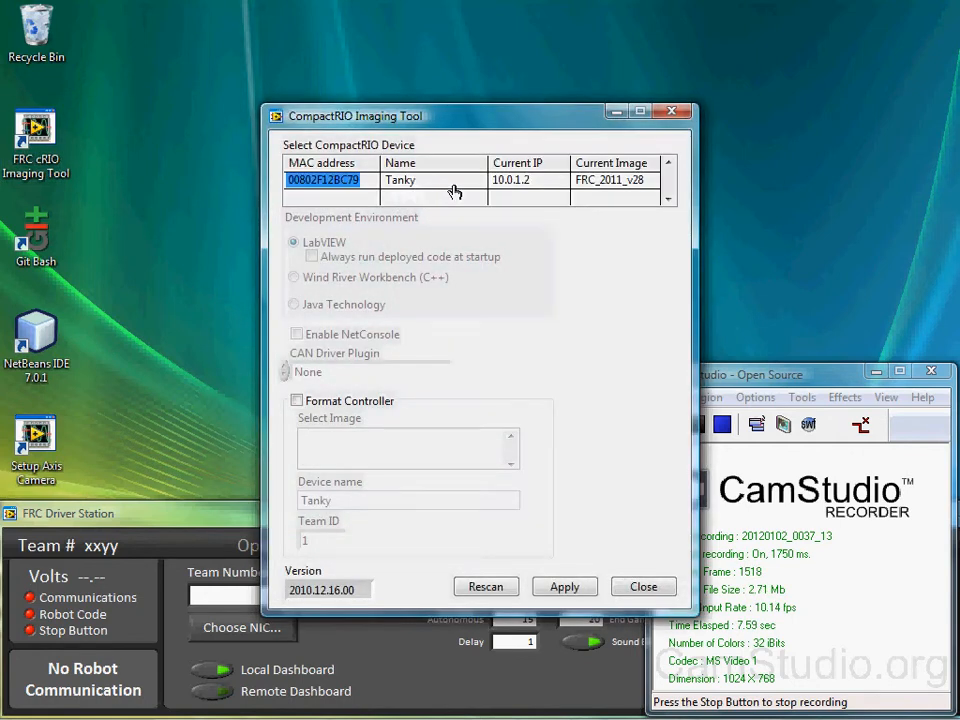
left_click(292, 304)
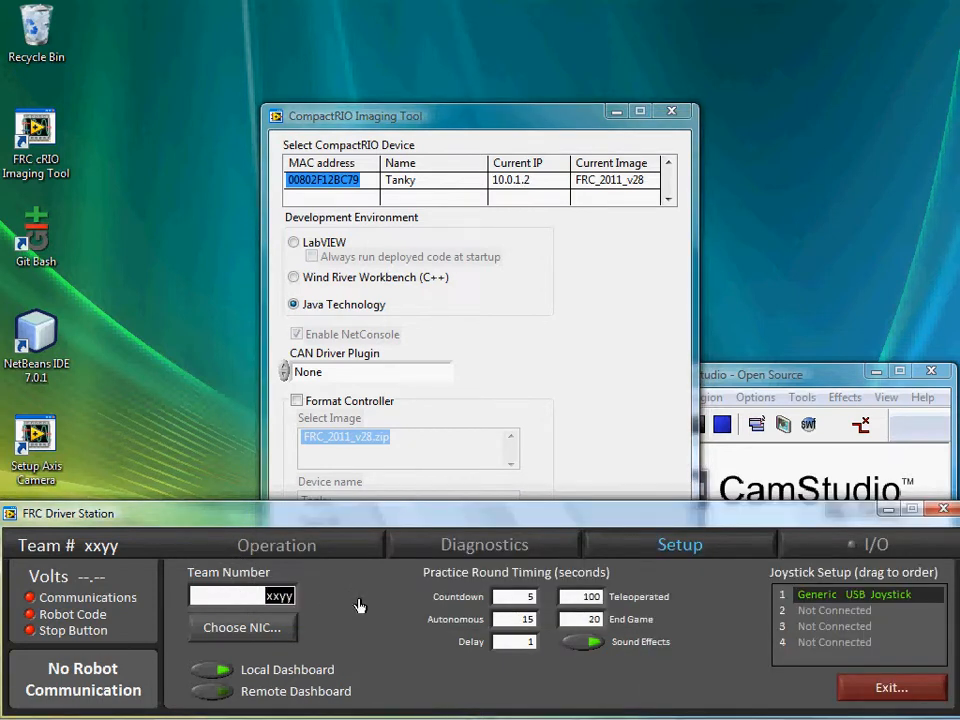
- Set team number 0001, attempt Enable under Operation, and view Diagnostics showing no stop button
type("0001")
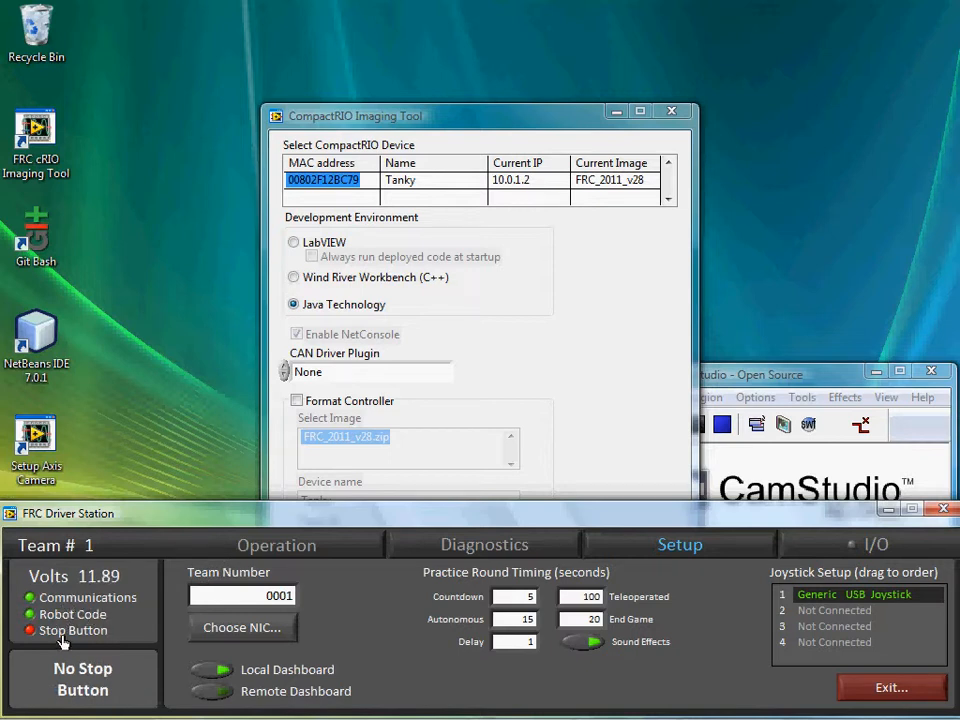
left_click(276, 544)
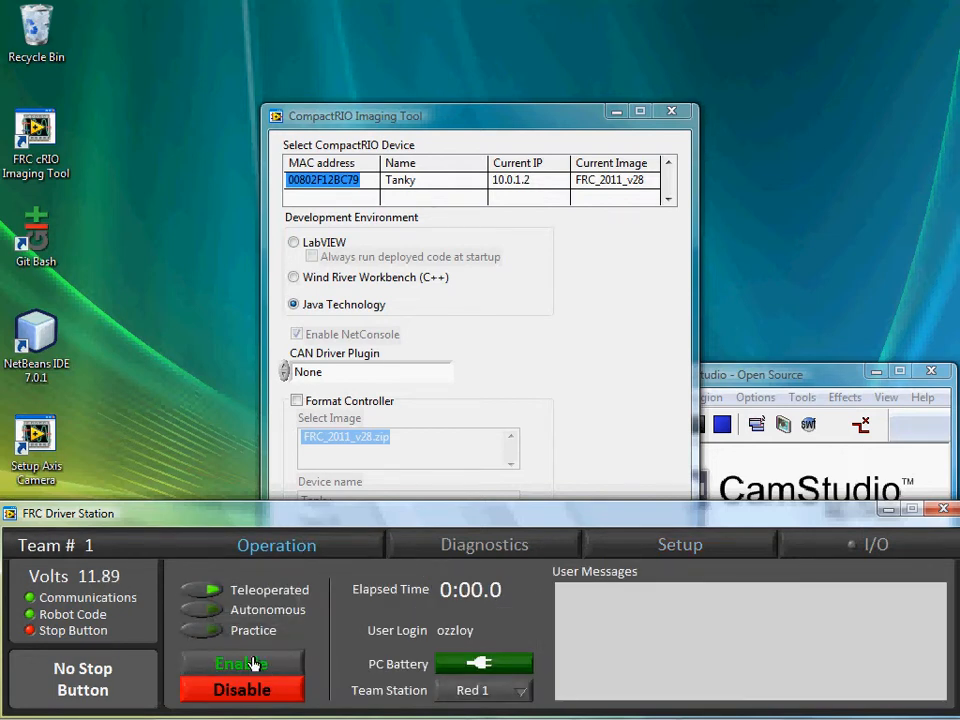
left_click(240, 664)
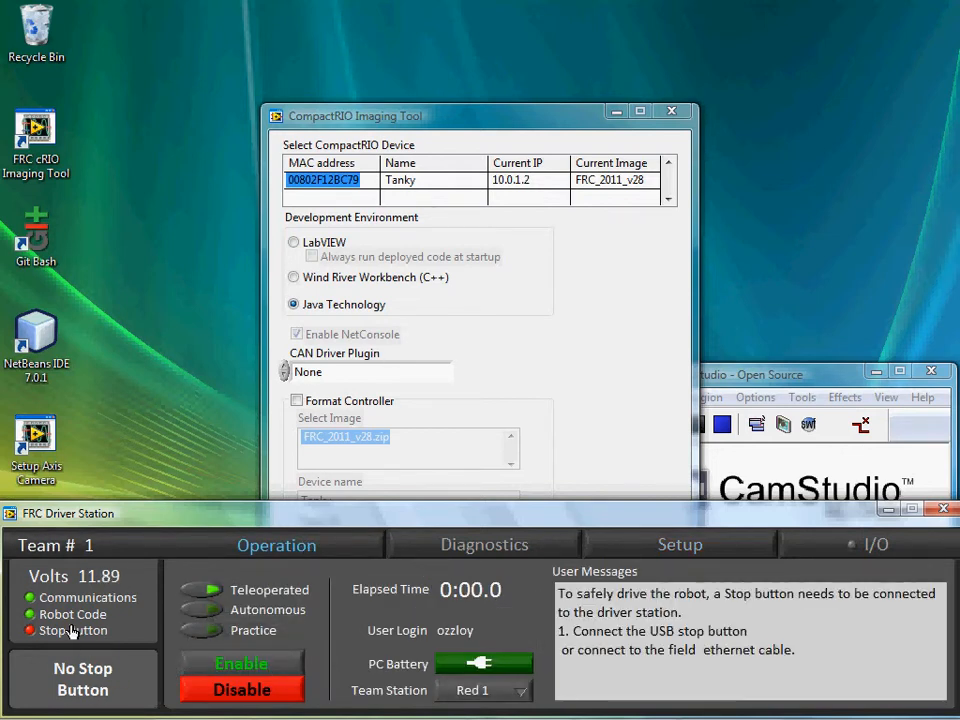
left_click(486, 544)
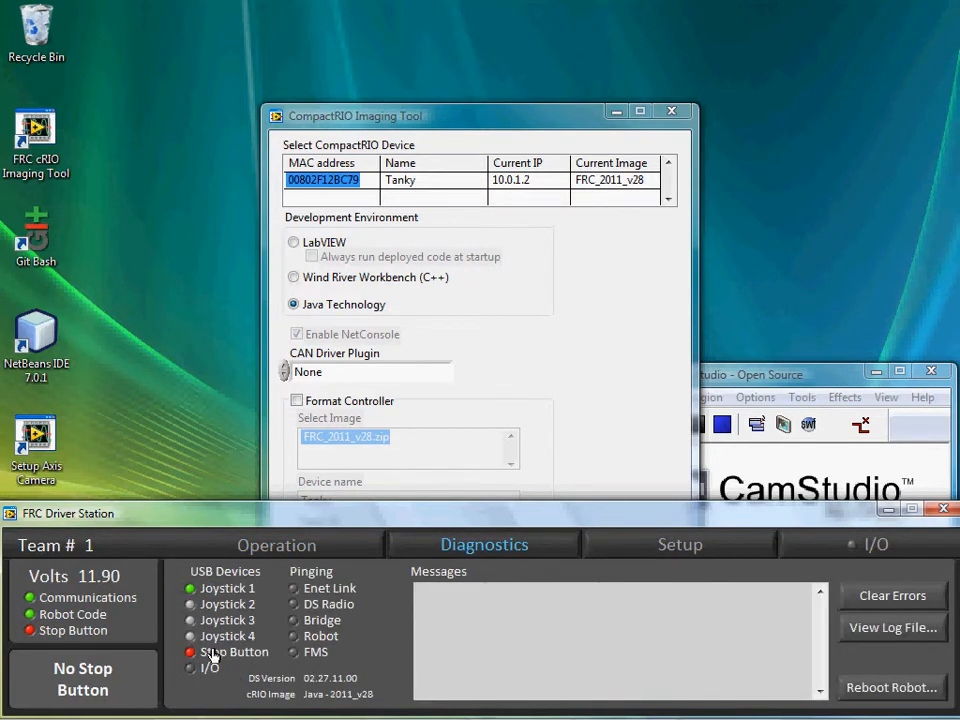
- Bypass the missing stop button, confirming with "Yes, I'll be careful"
left_click(236, 652)
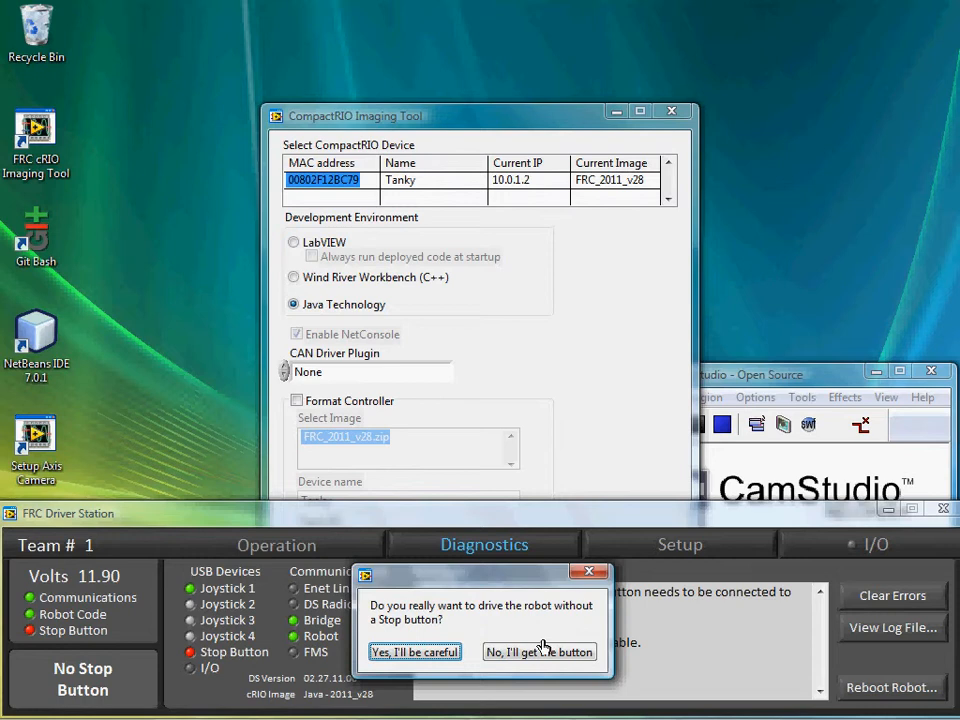
mouse_move(464, 608)
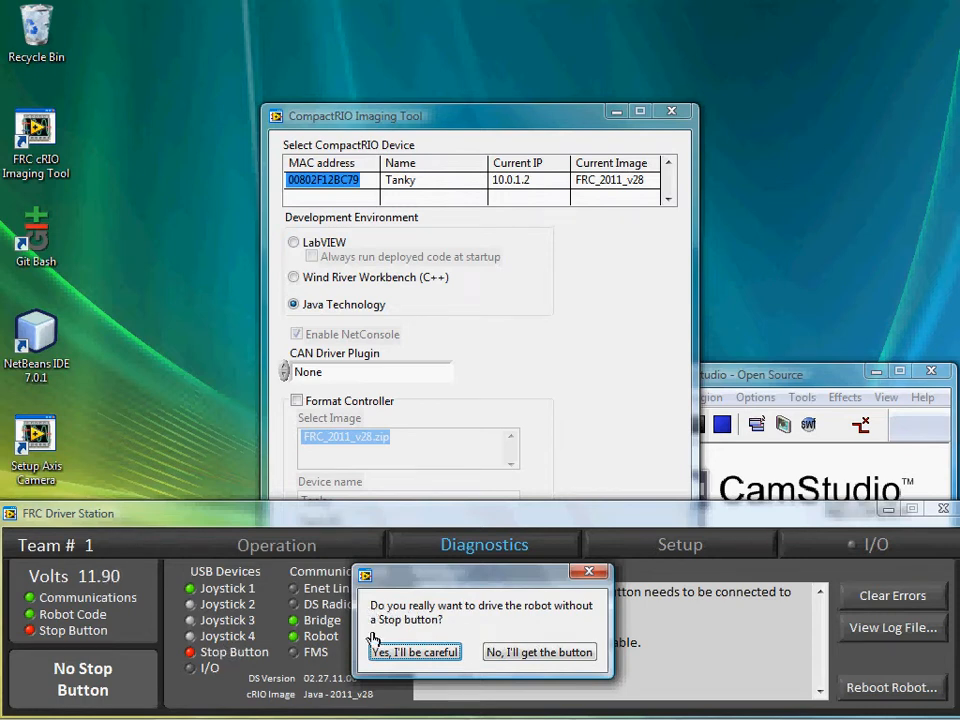
mouse_move(412, 640)
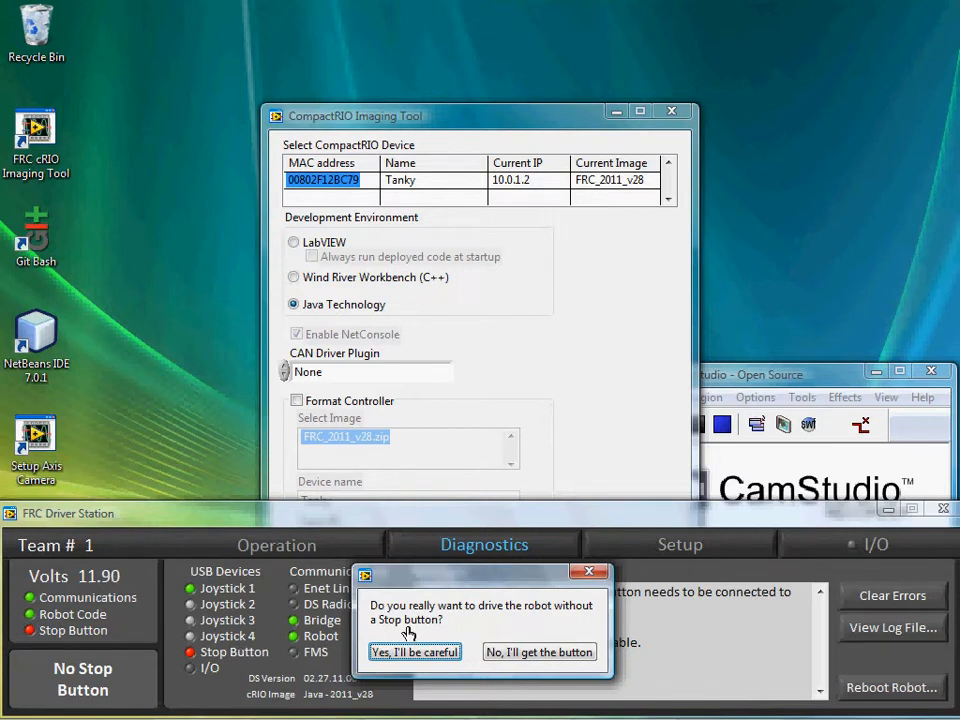
left_click(414, 652)
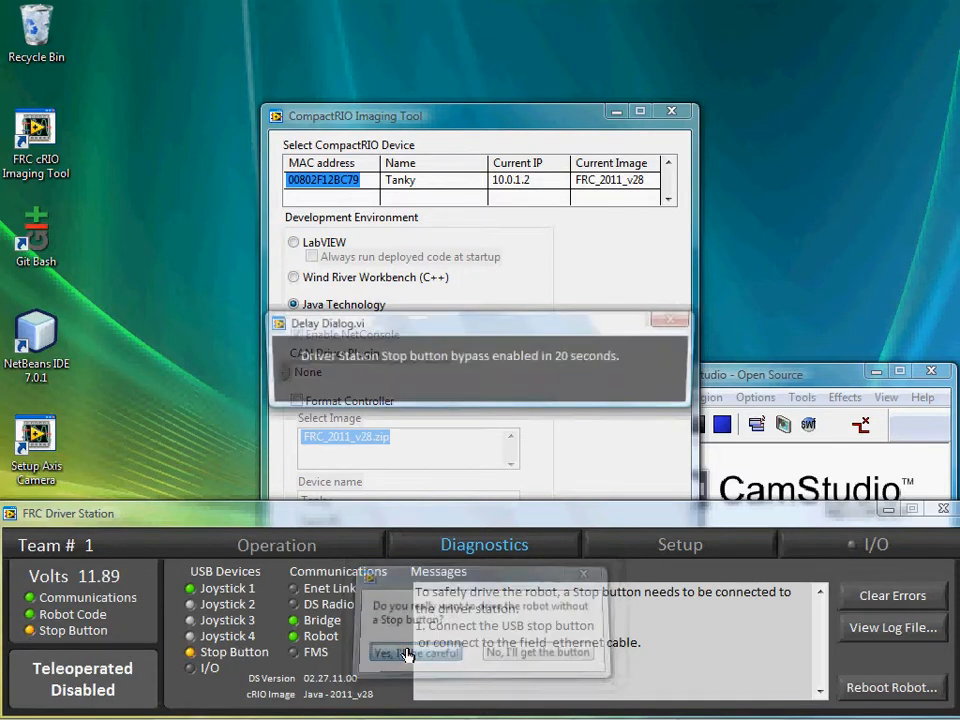
- Dismiss the Delay Dialog countdown notice for the stop-button bypass
left_click(396, 652)
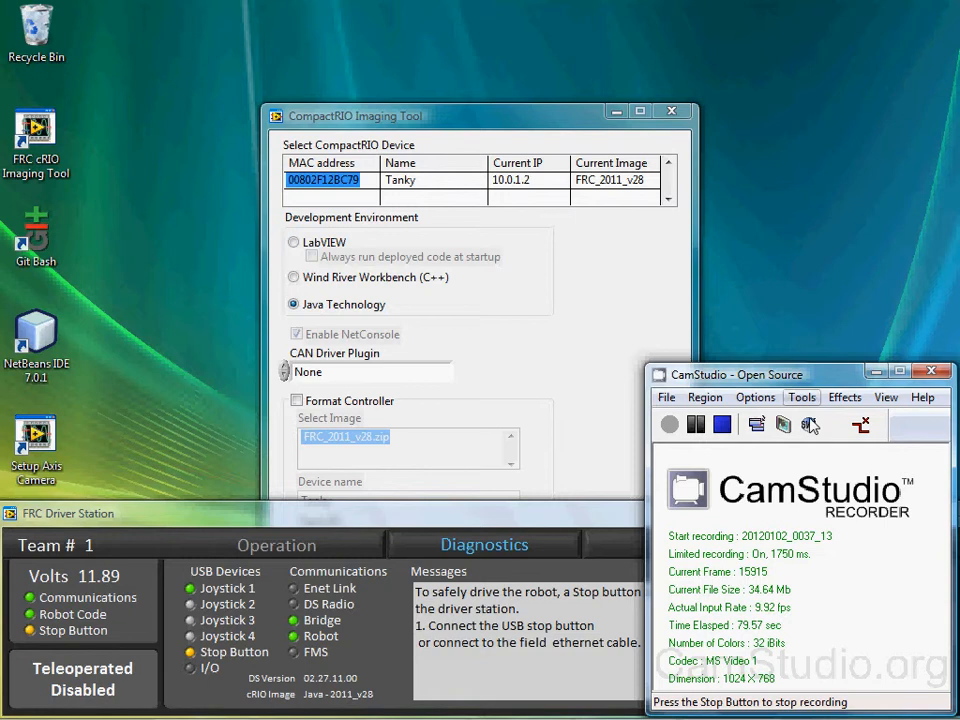
mouse_move(268, 536)
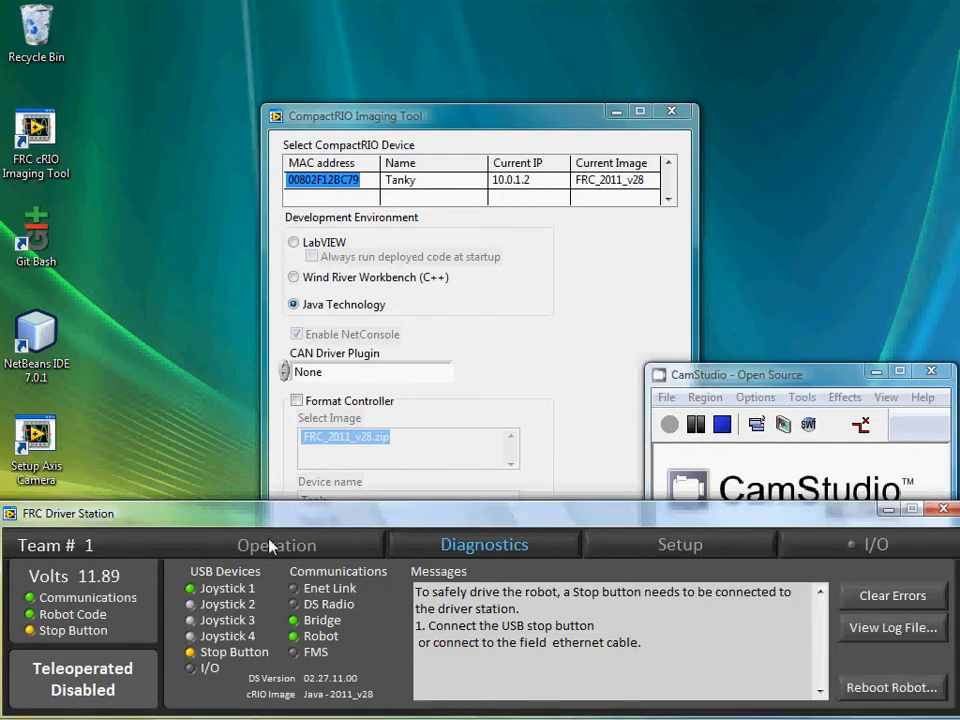
- Enable the robot in Teleoperated mode from the Operation view
left_click(276, 544)
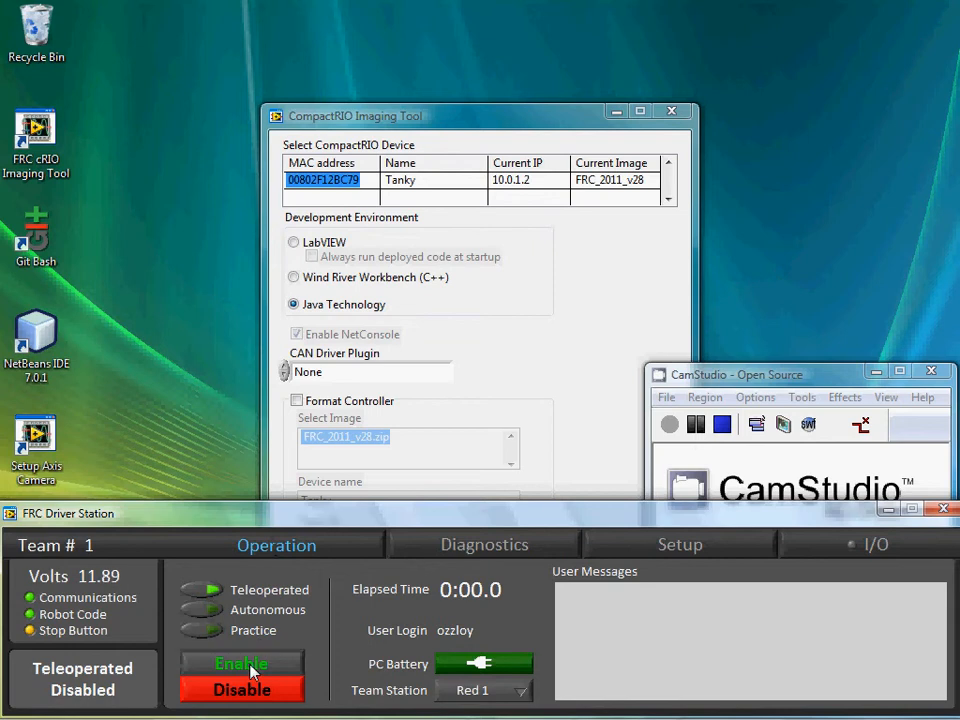
left_click(240, 664)
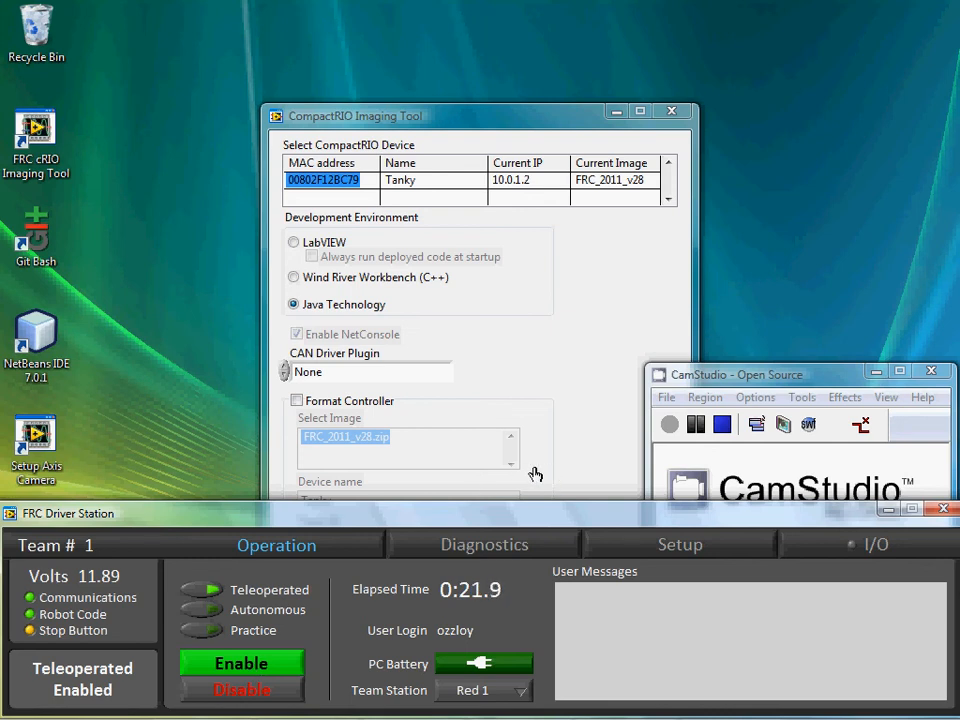
mouse_move(672, 390)
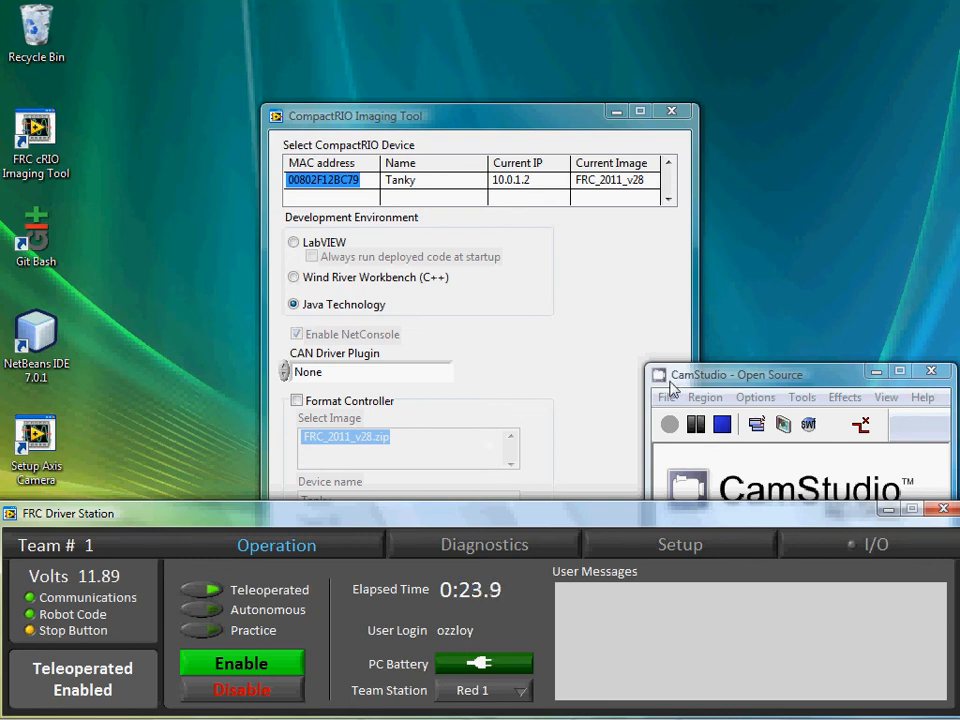